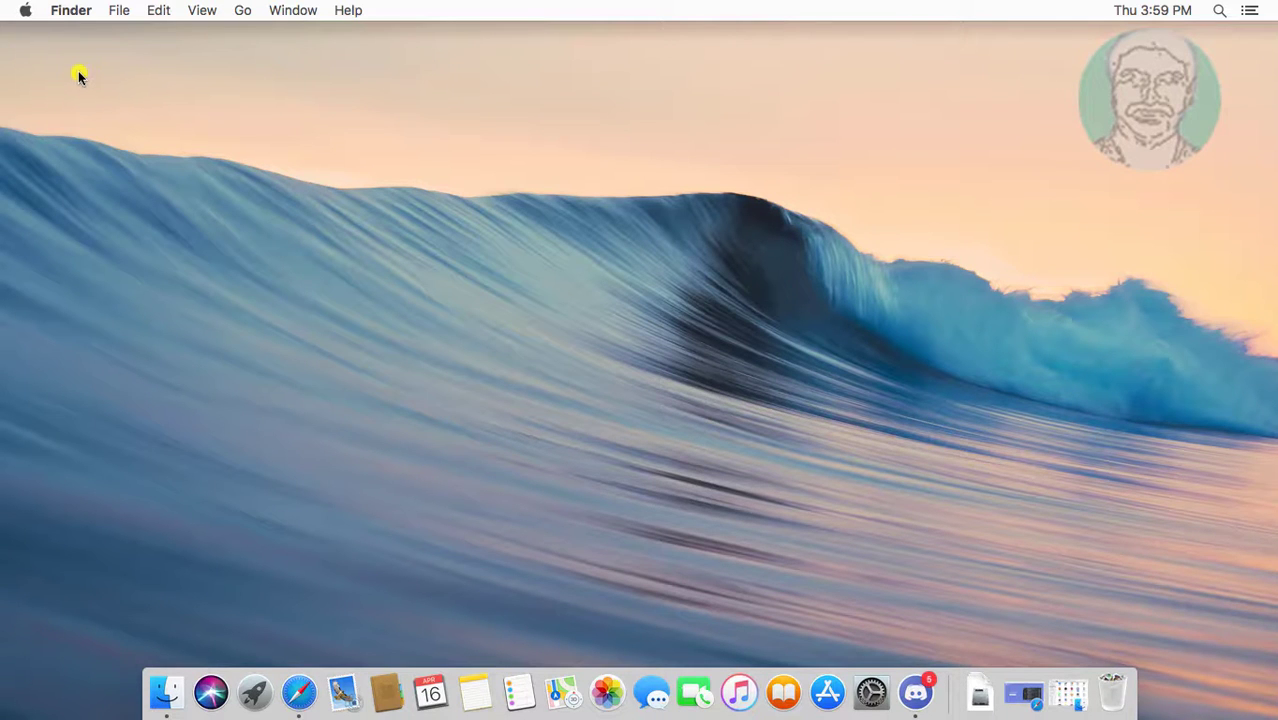
Open System Preferences from the Dock and go to the Network pane
click(25, 10)
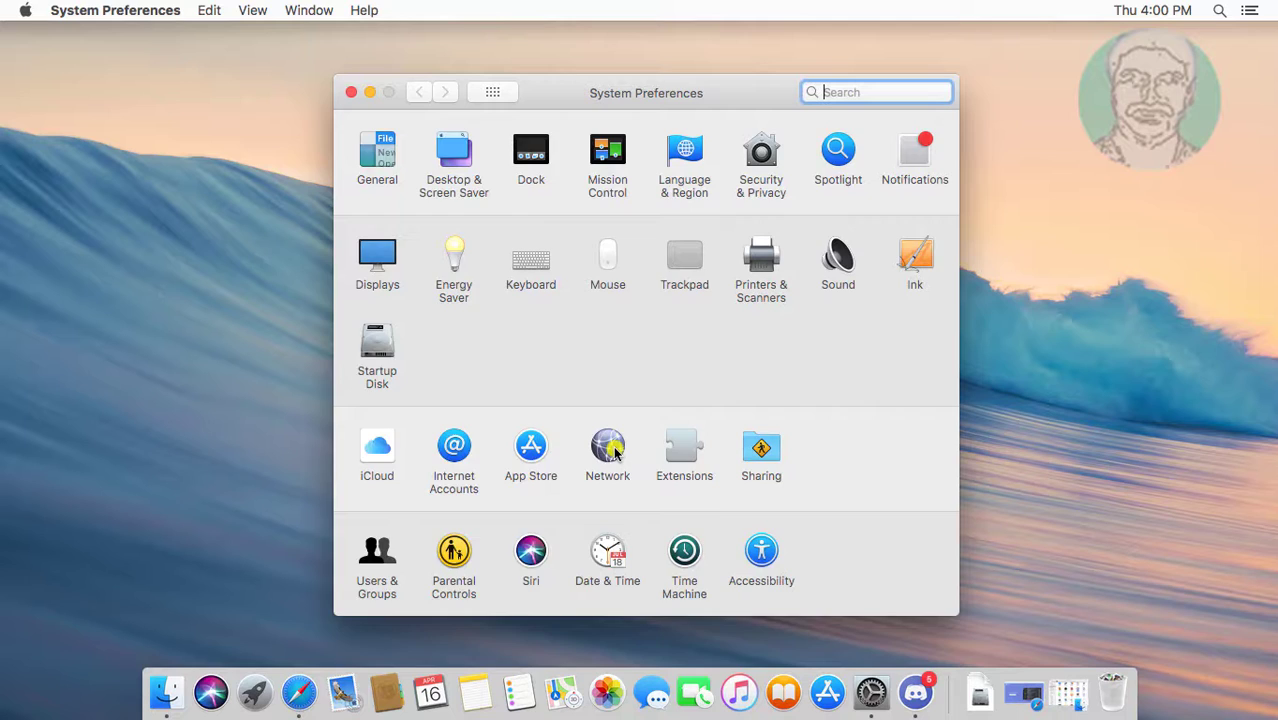
click(607, 446)
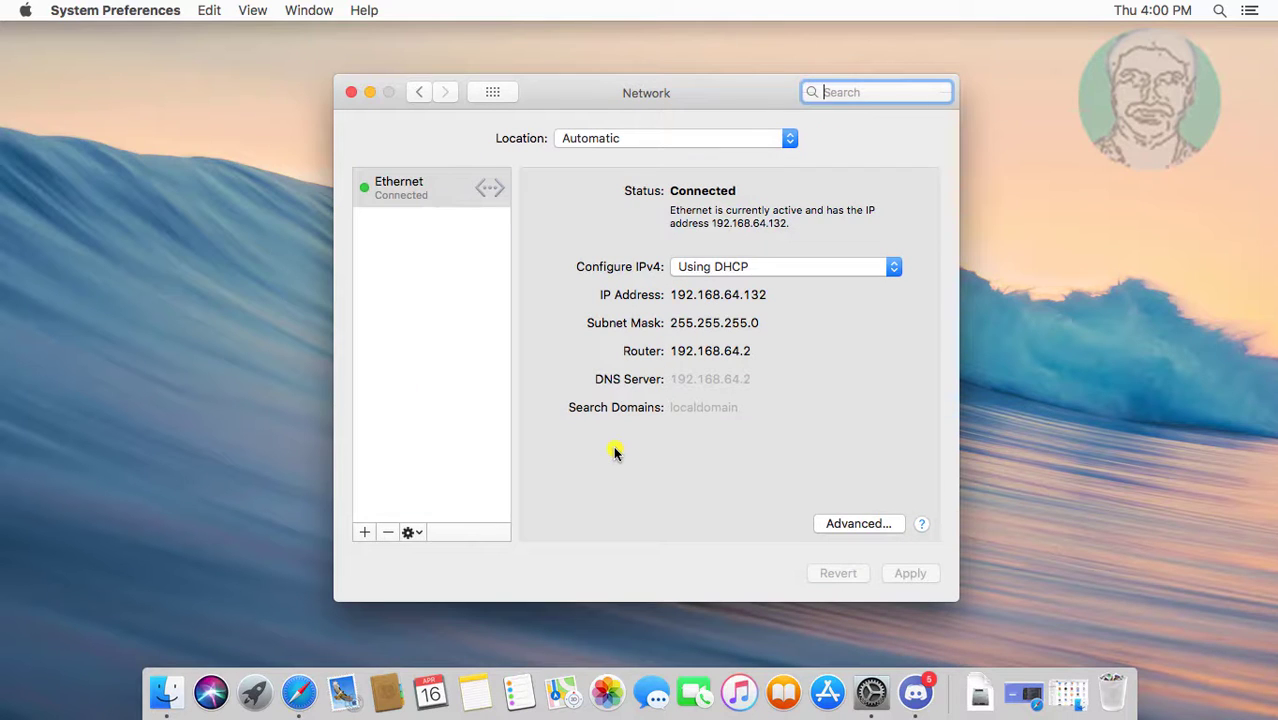
mouse_move(595, 397)
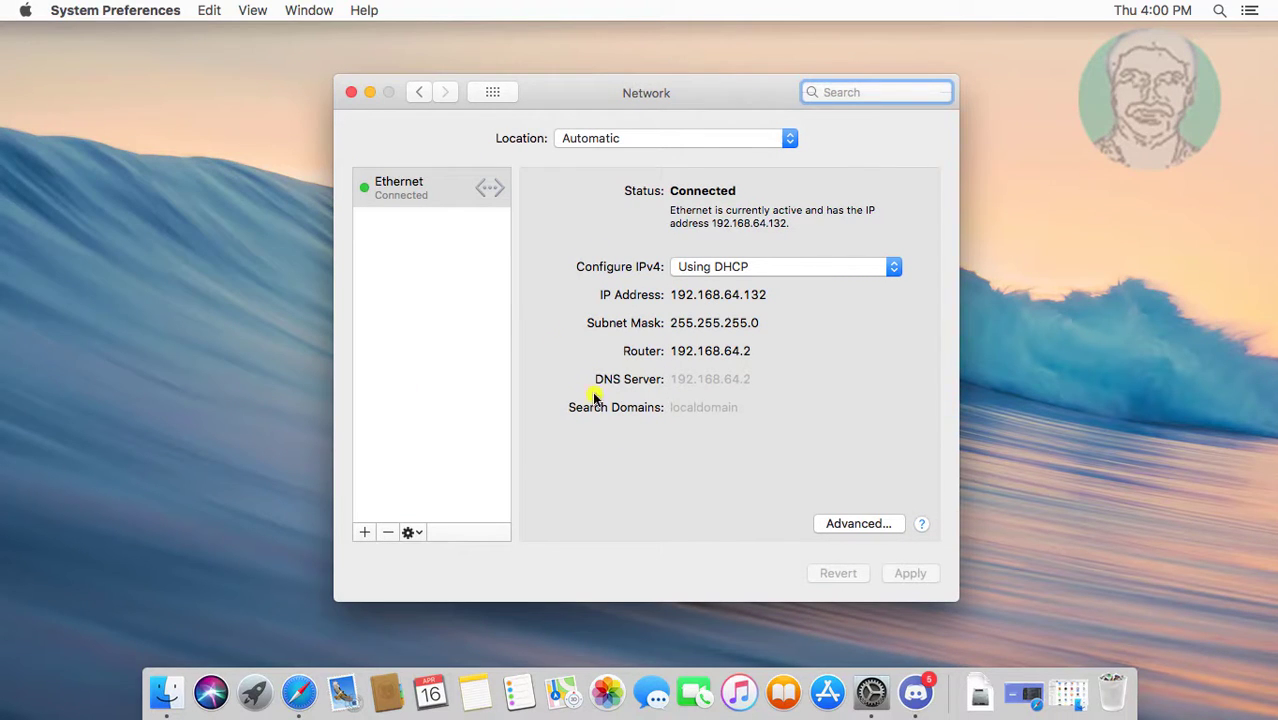
mouse_move(862, 543)
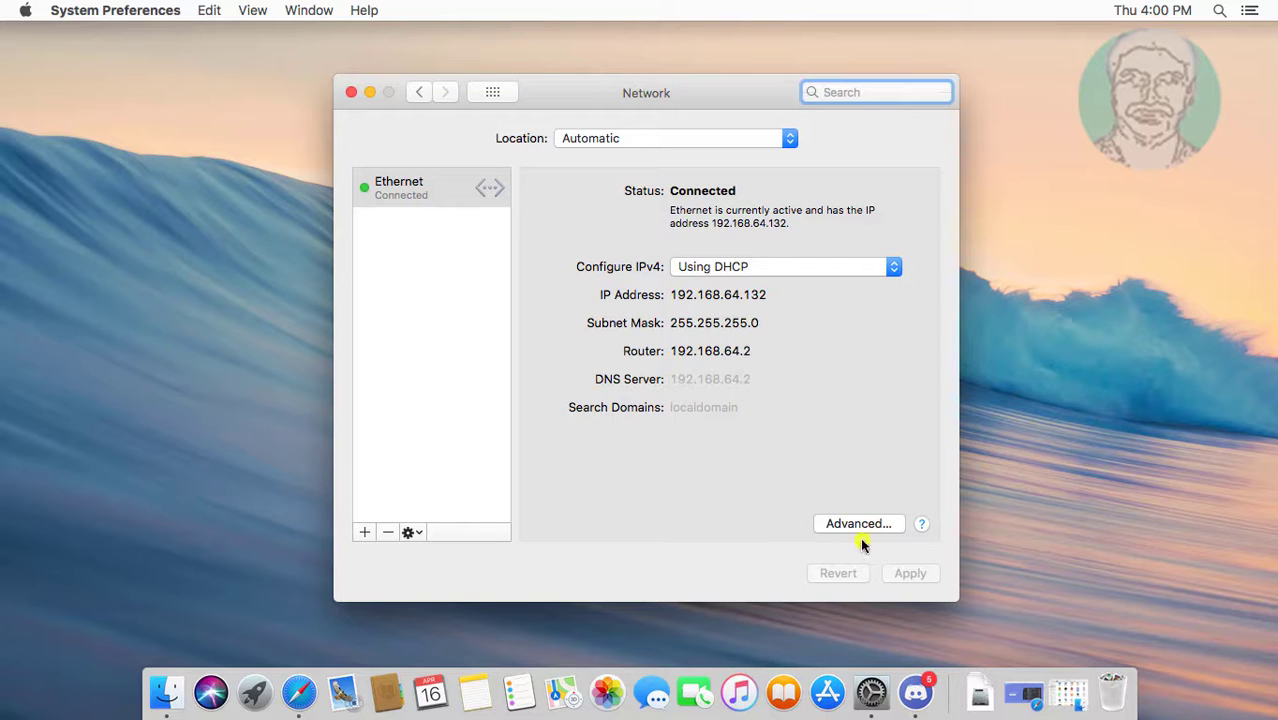
In Ethernet's advanced DNS settings, add 8.8.8.8 as a DNS server
click(858, 523)
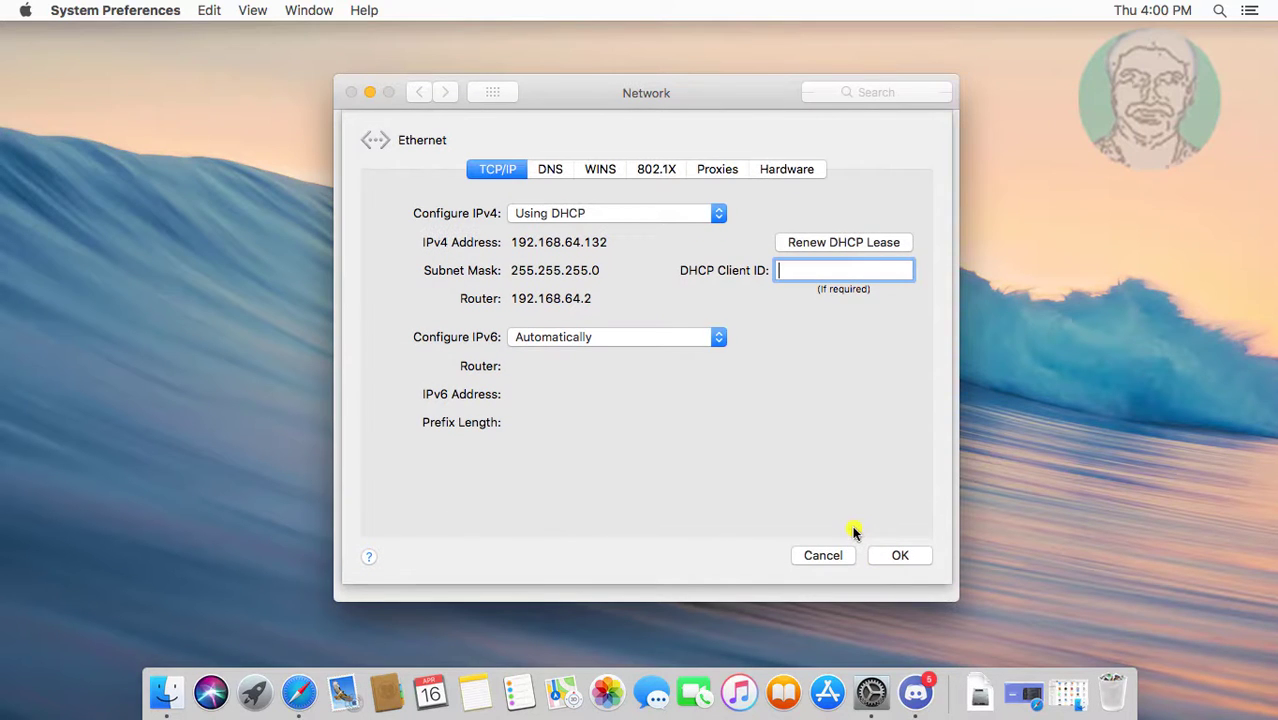
mouse_move(656, 410)
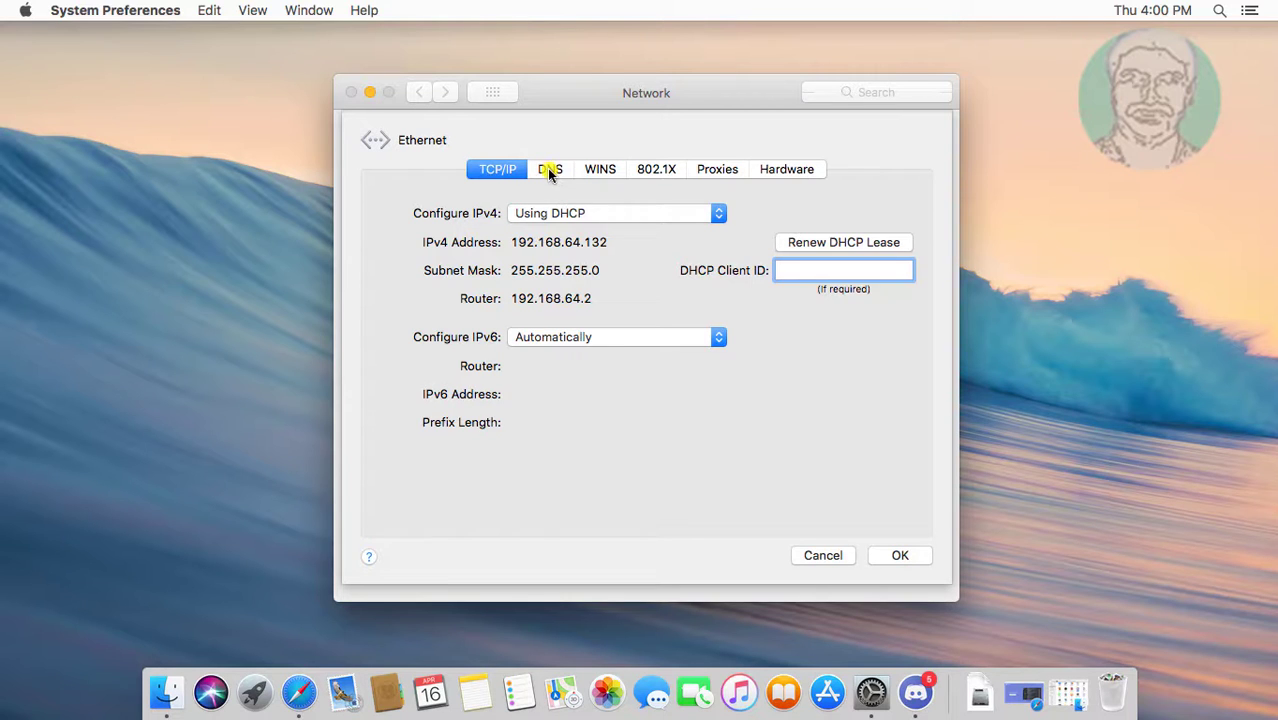
click(549, 168)
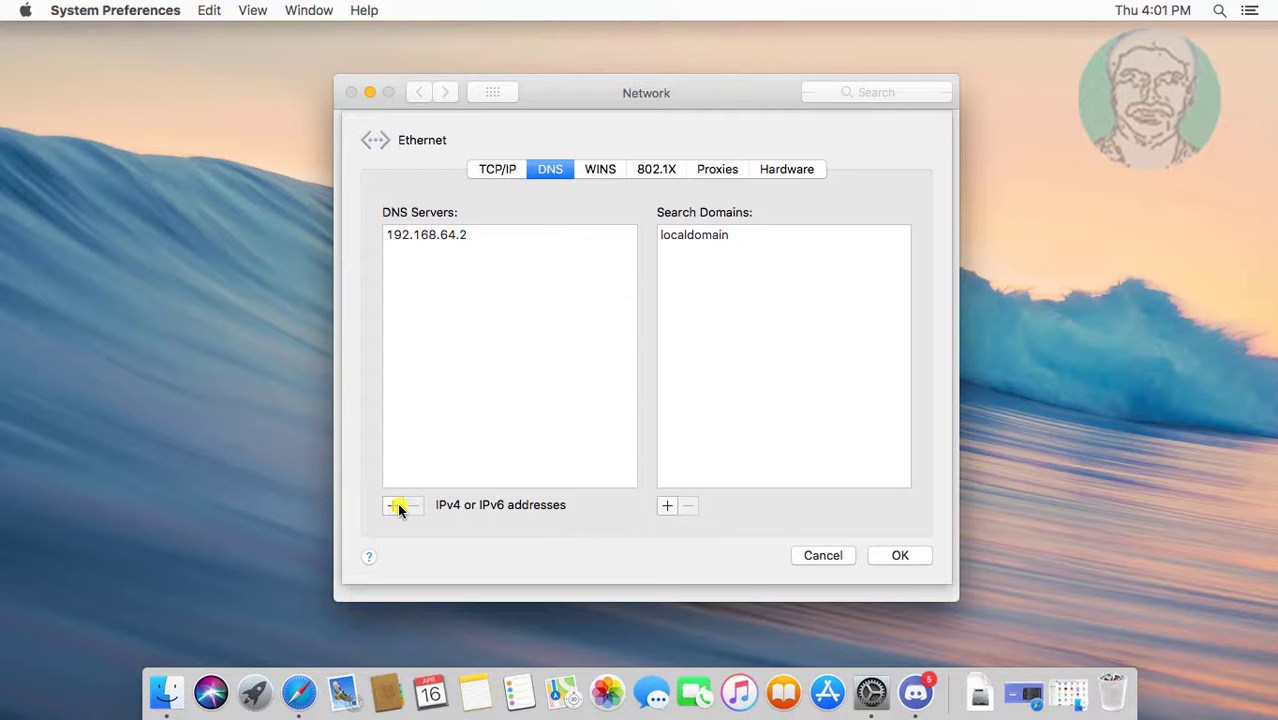
click(392, 505)
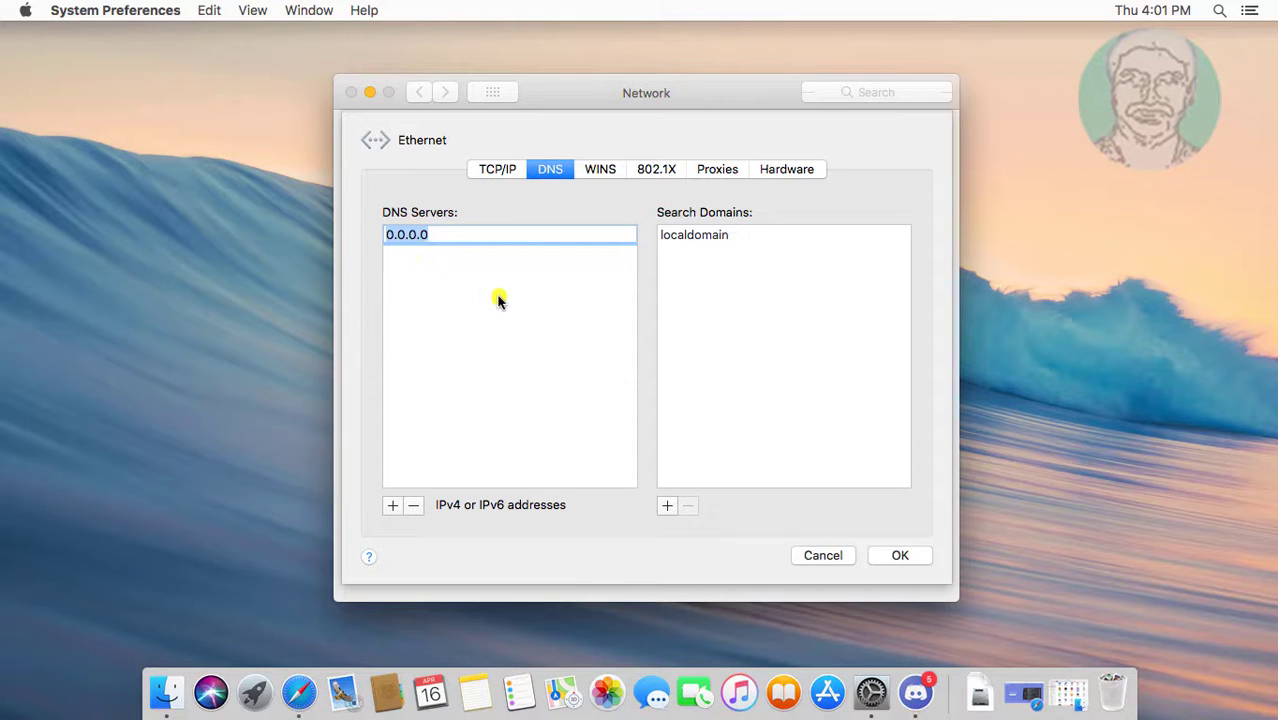
text(8.8)
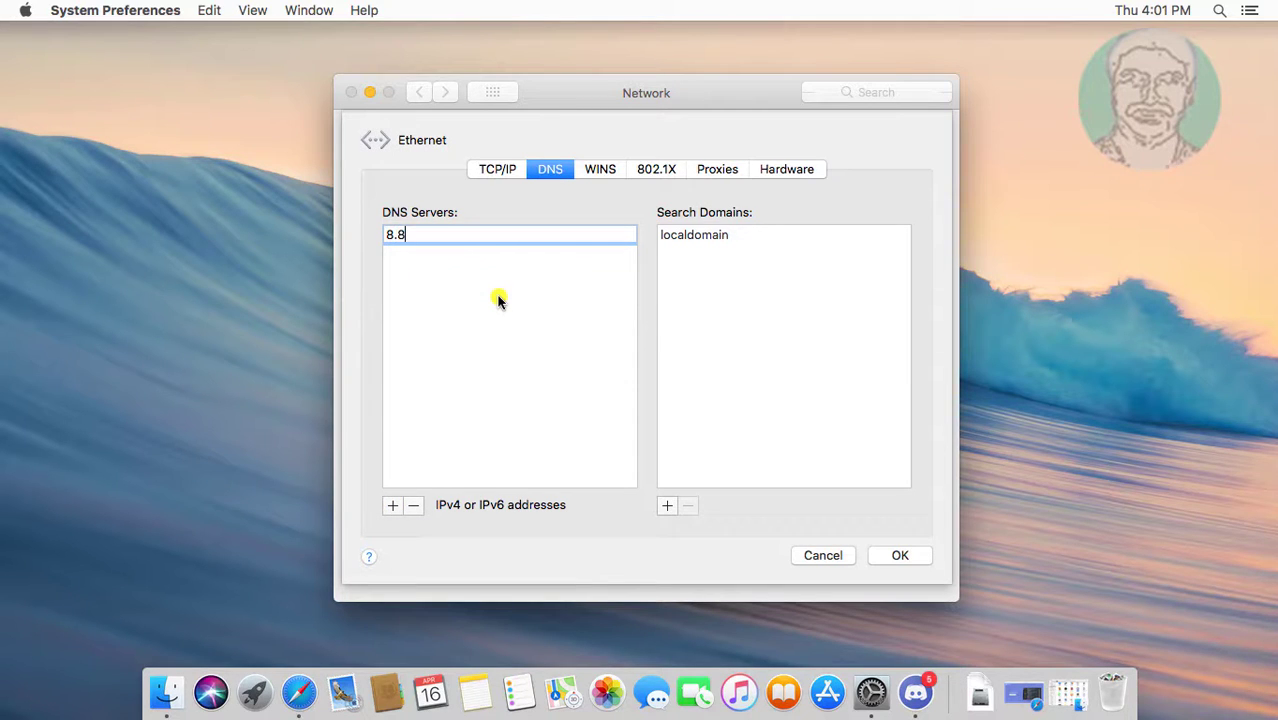
text(.8.8)
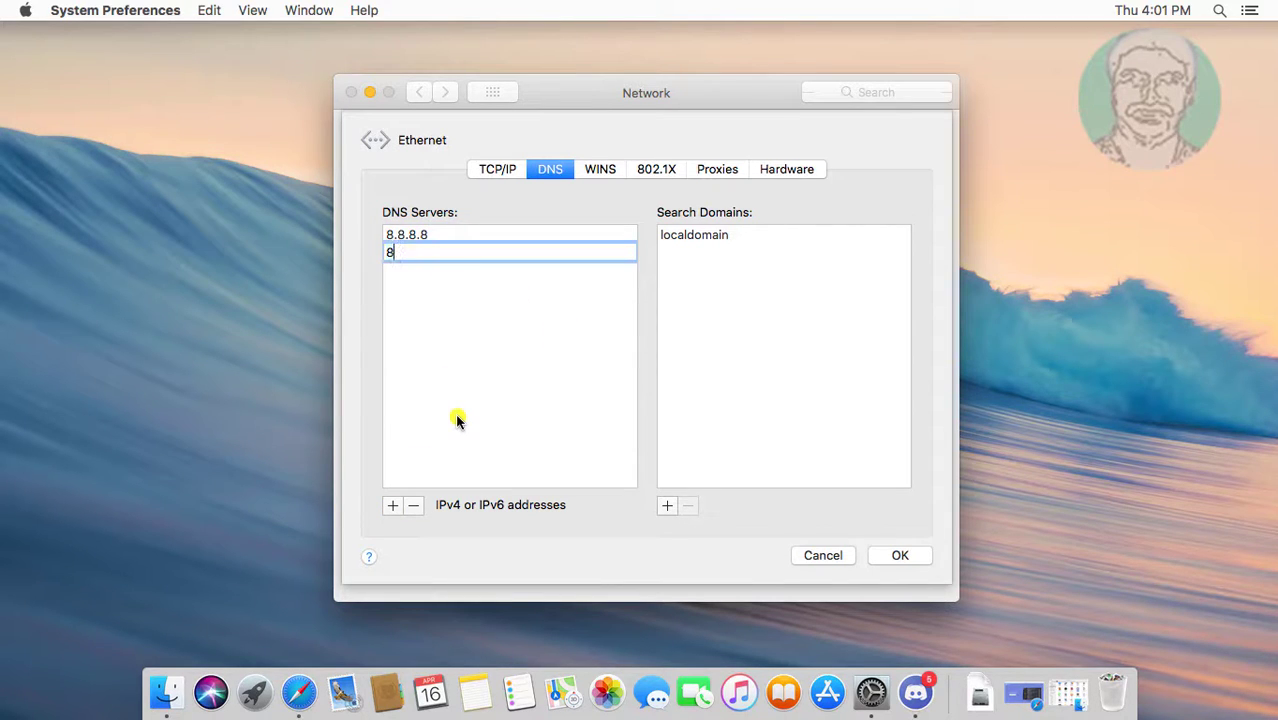
Add 8.8.4.4 as a second DNS server and confirm the list
text(.8.4.)
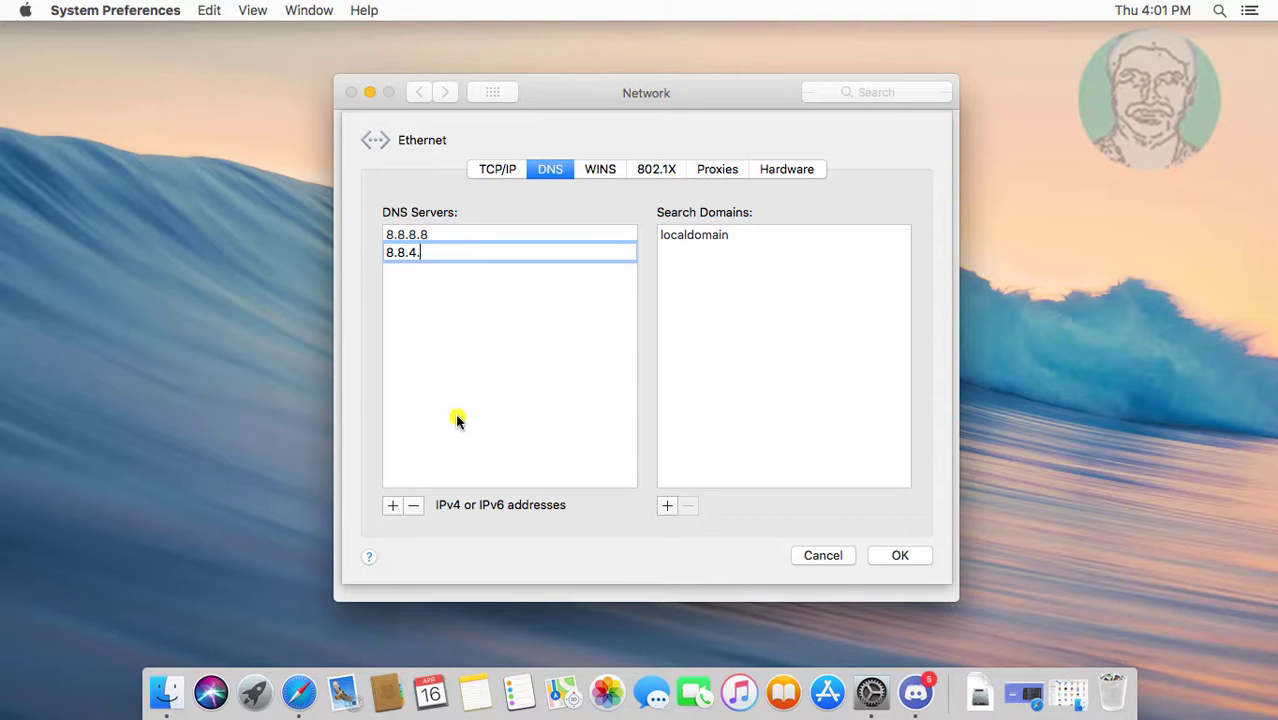
text(4)
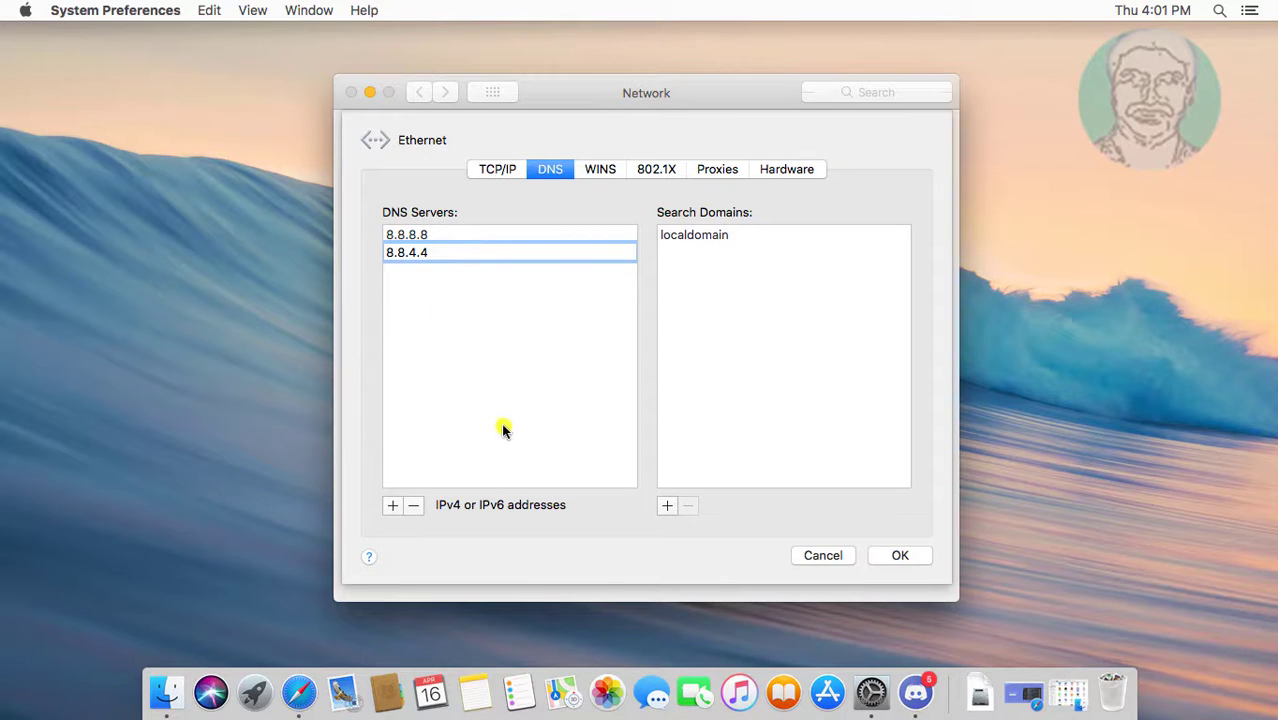
click(899, 555)
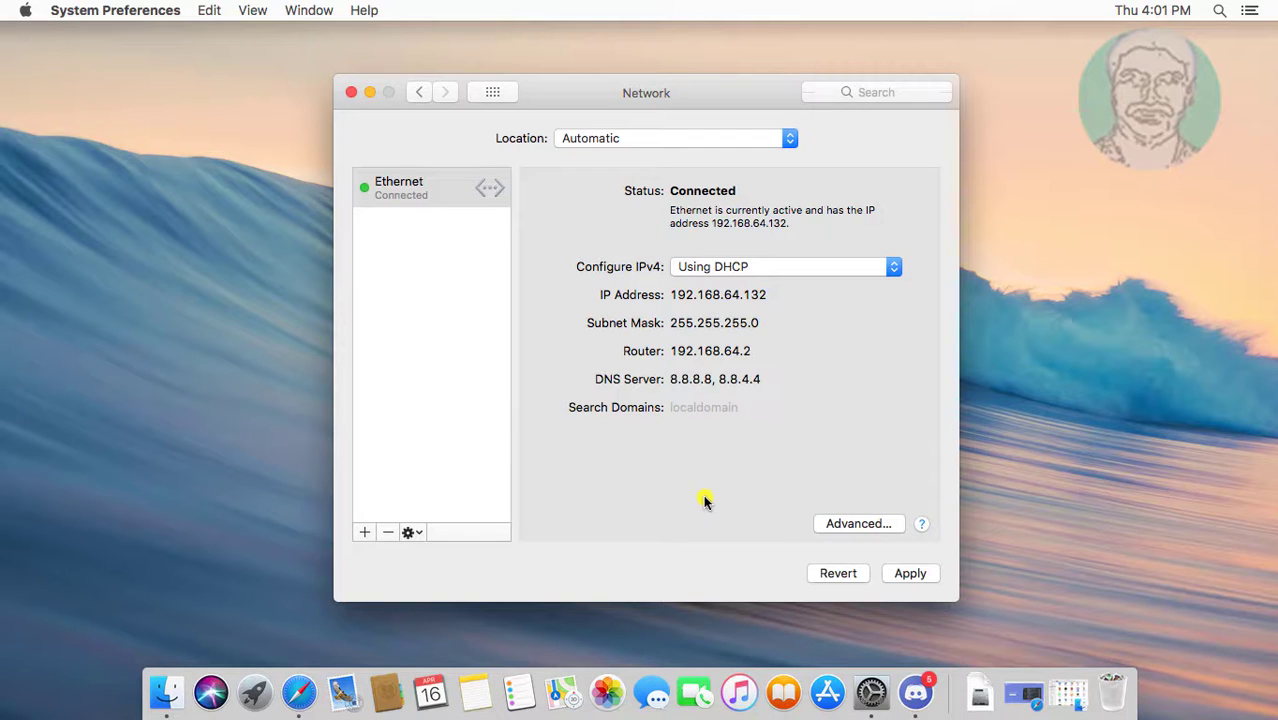
mouse_move(778, 382)
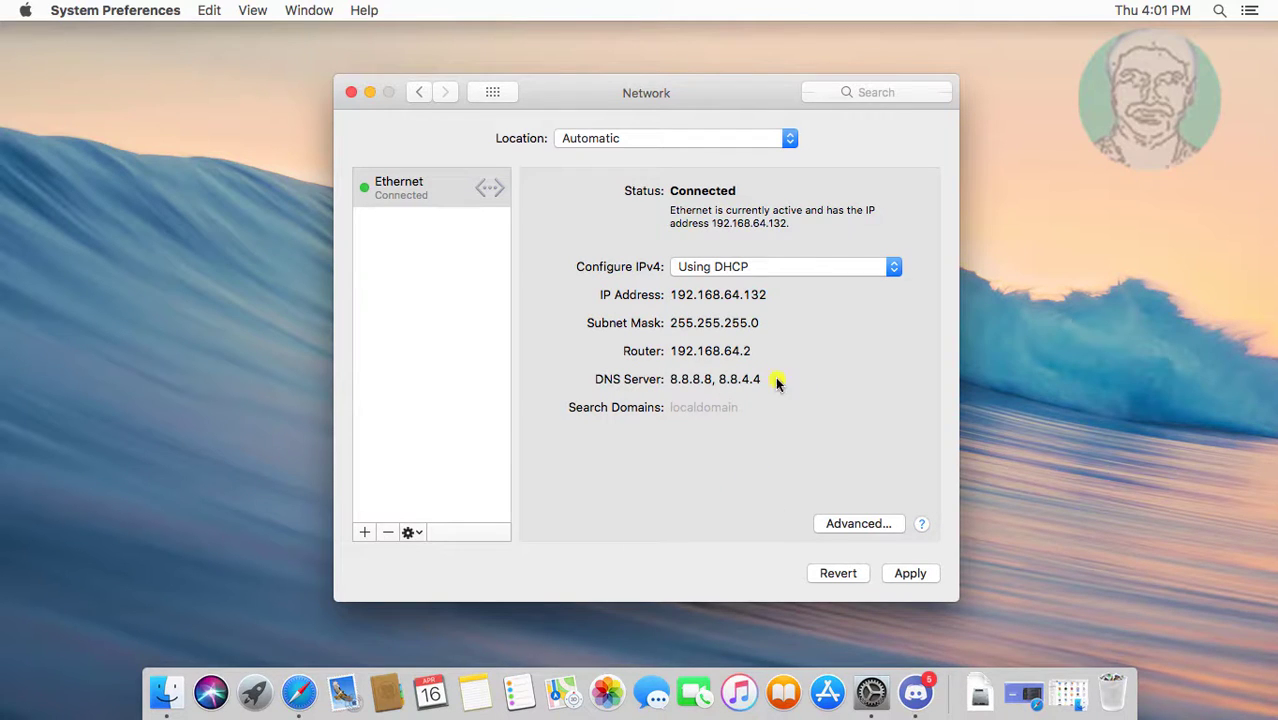
Apply the 8.8.8.8 and 8.8.4.4 DNS changes and close System Preferences
click(910, 573)
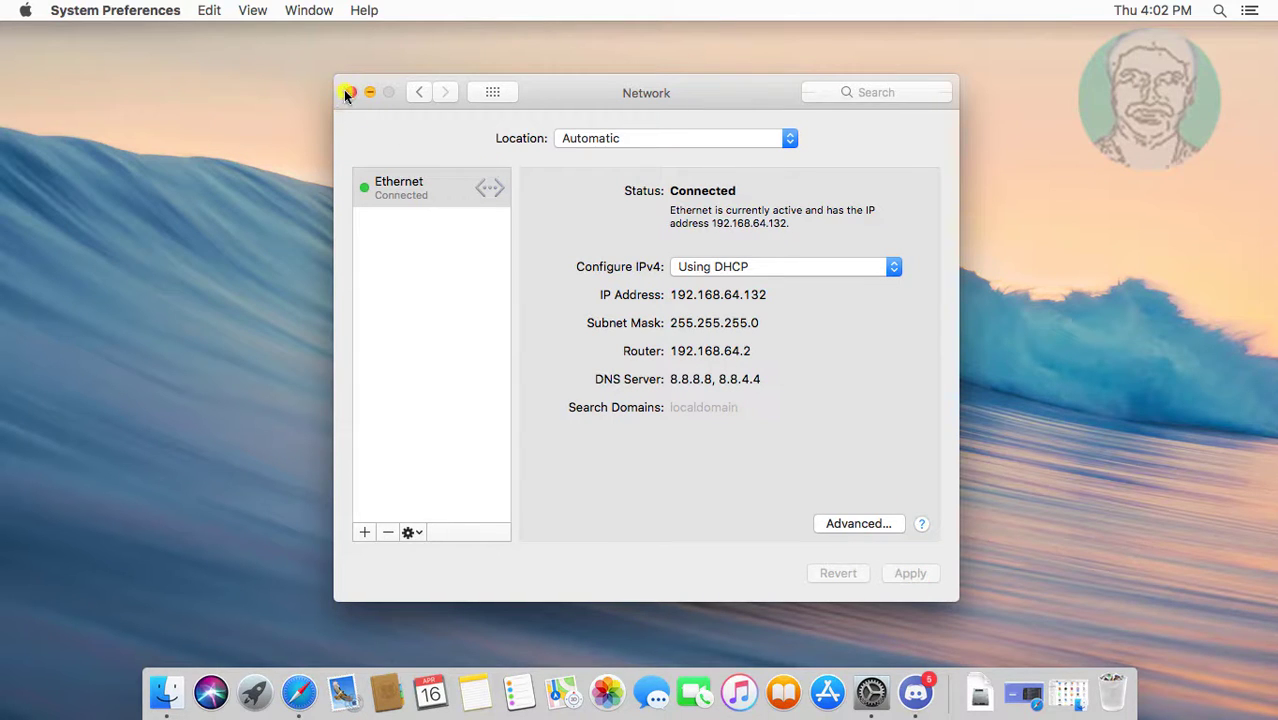
click(349, 92)
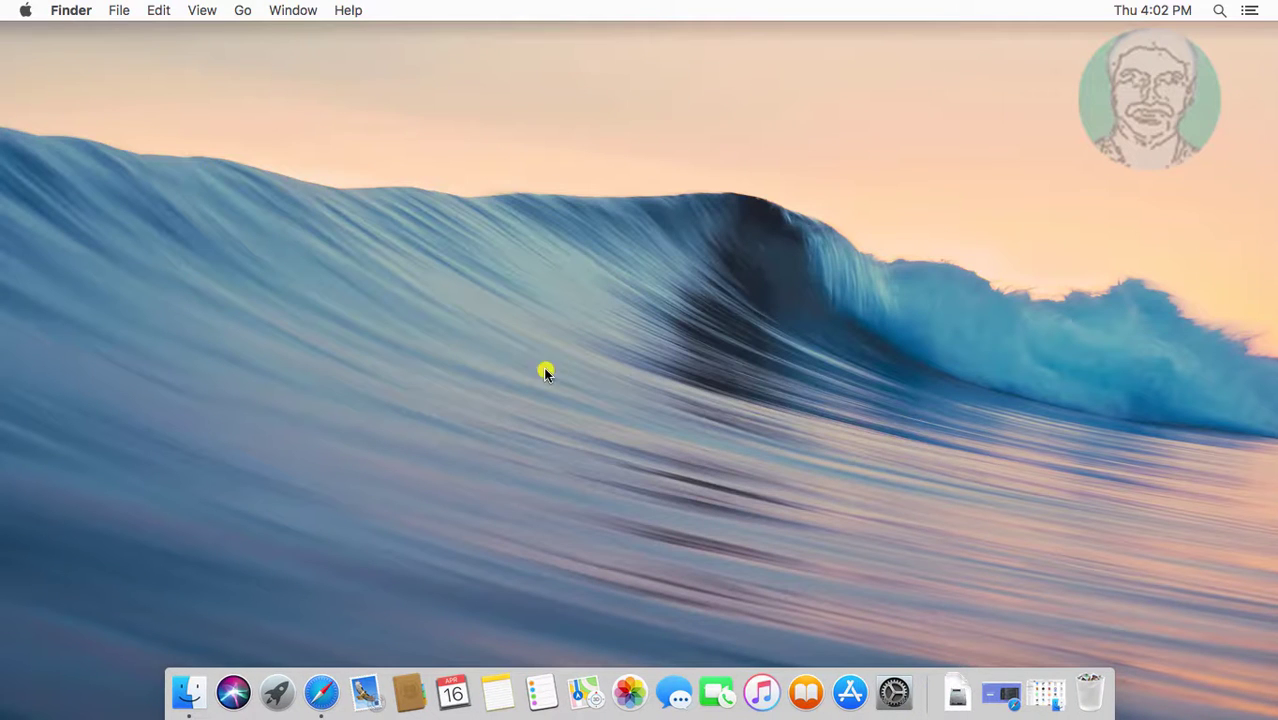
Launch Discord from Finder's Applications folder, then quit it
click(242, 10)
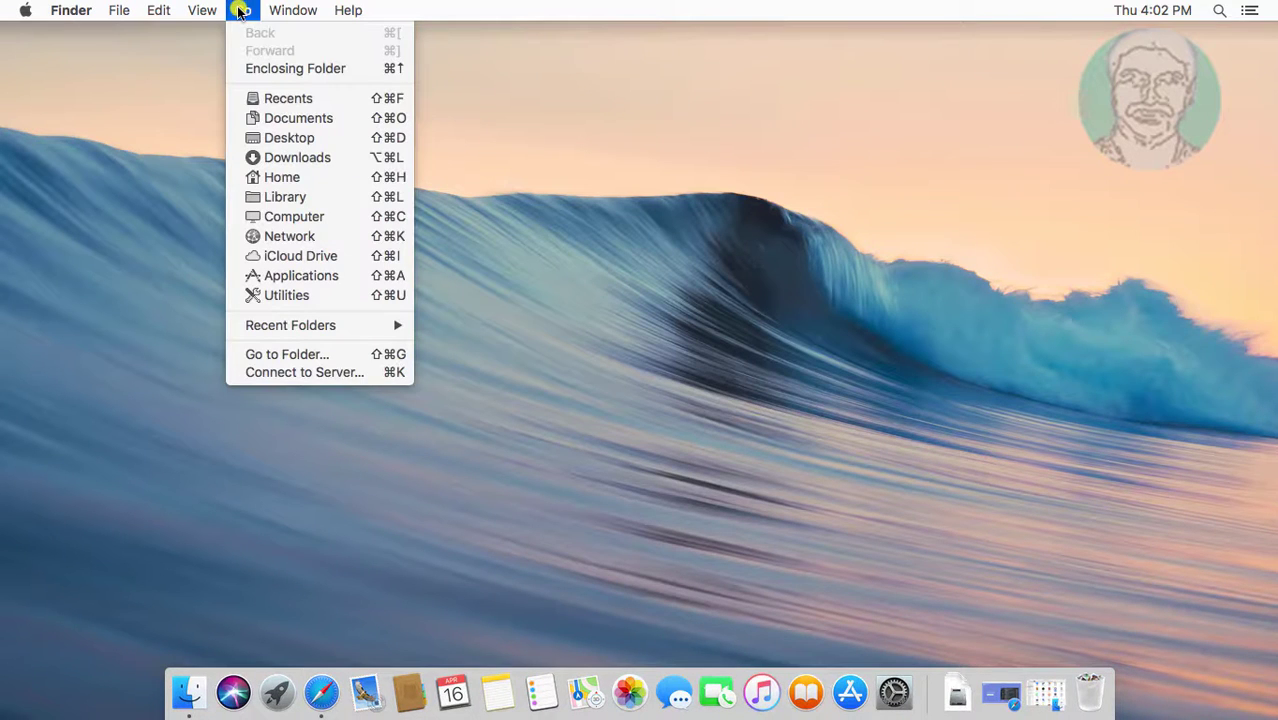
click(299, 275)
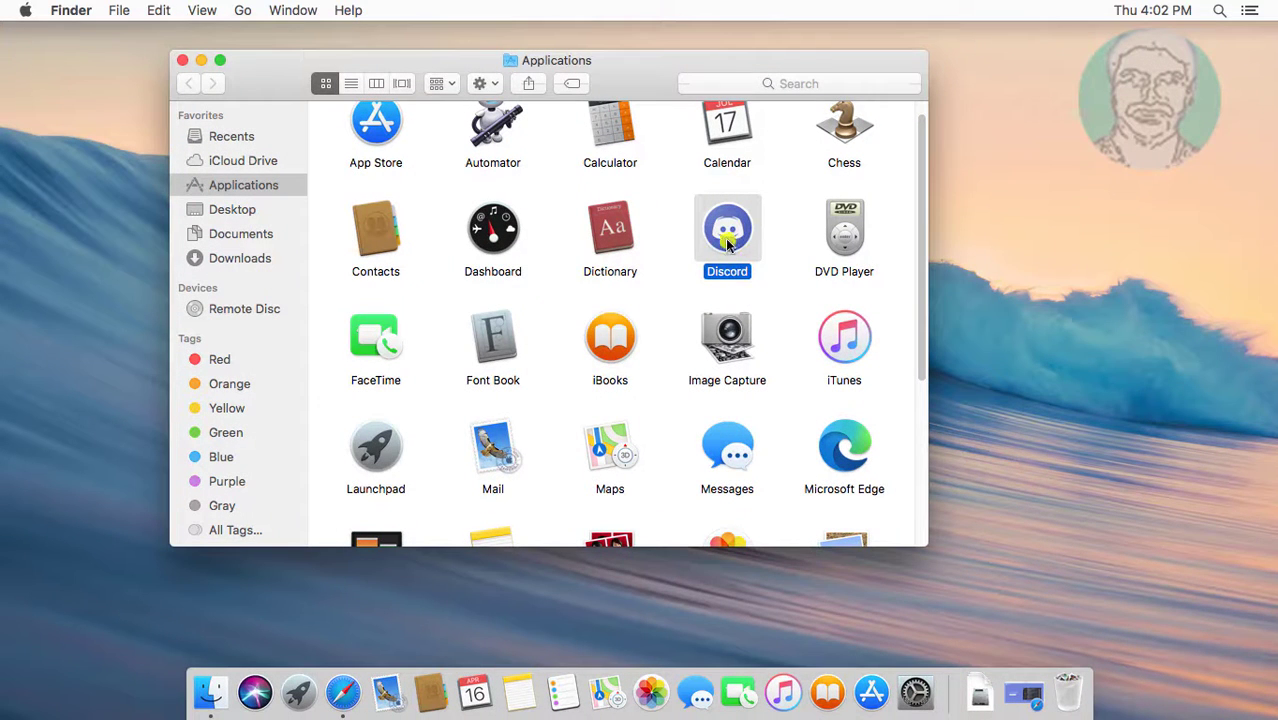
double_click(727, 228)
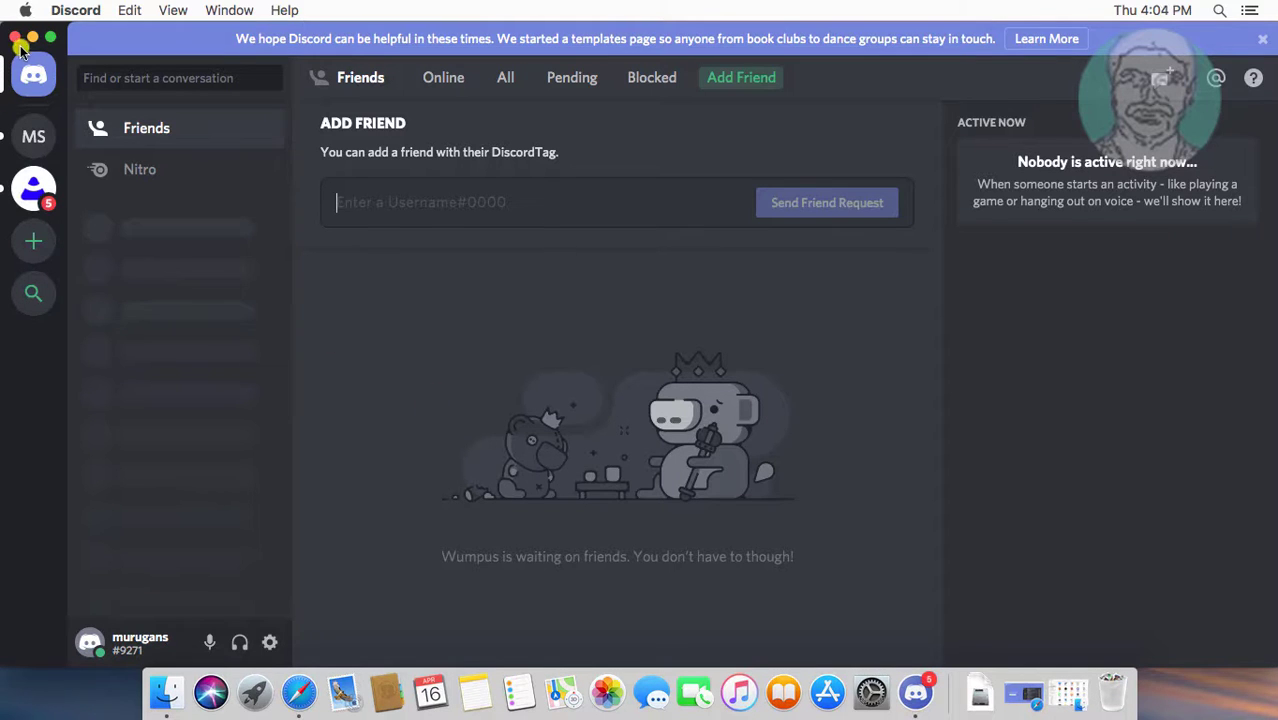
click(33, 37)
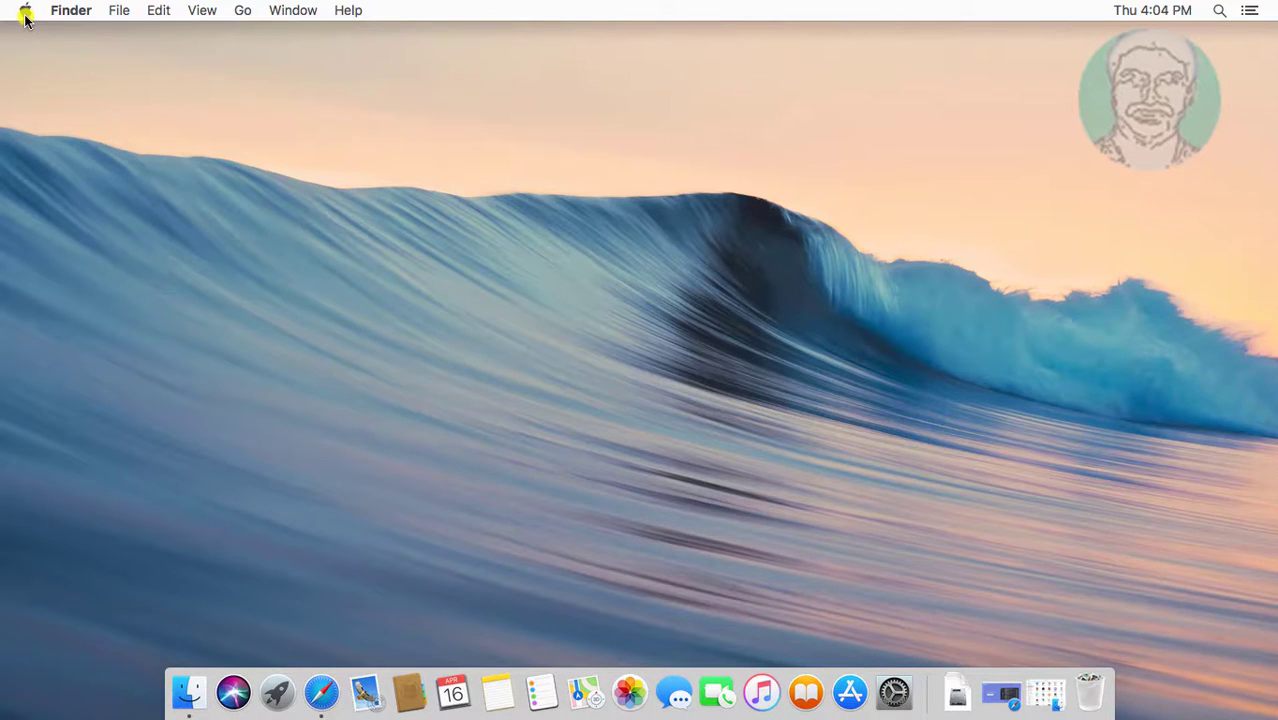
Reopen System Preferences via the Apple menu and show Ethernet's advanced Network settings
click(25, 10)
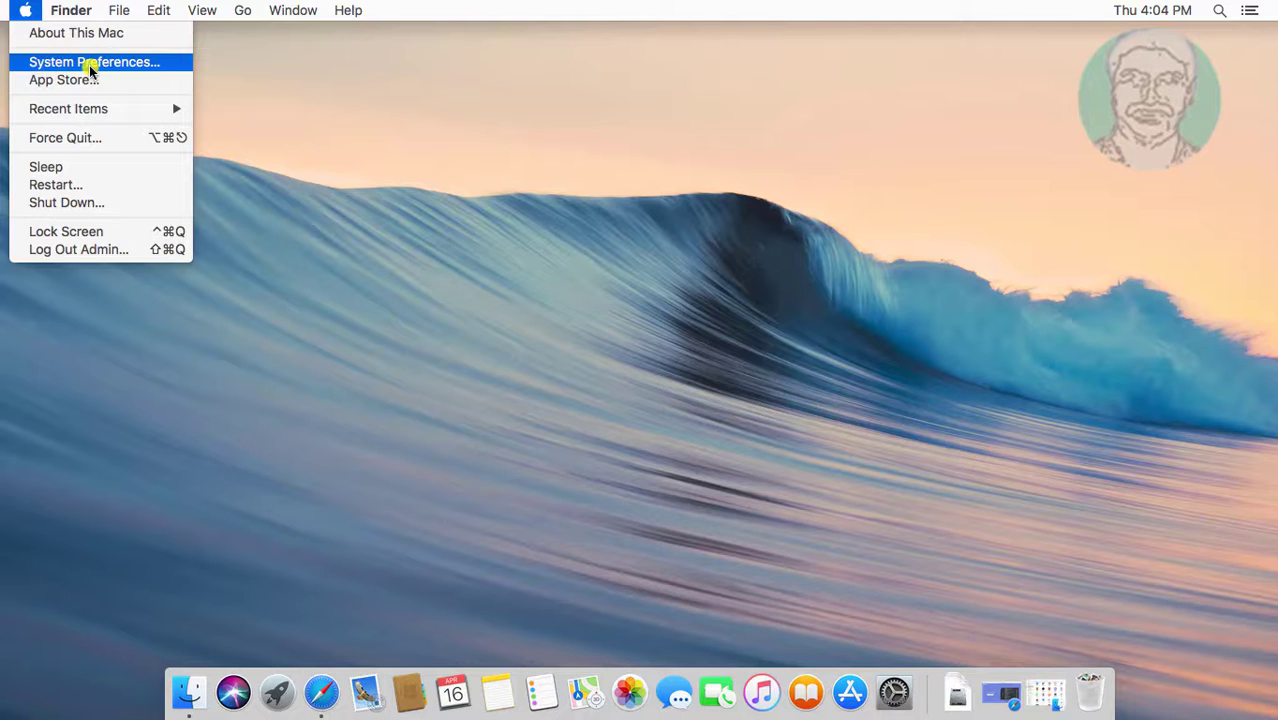
click(94, 61)
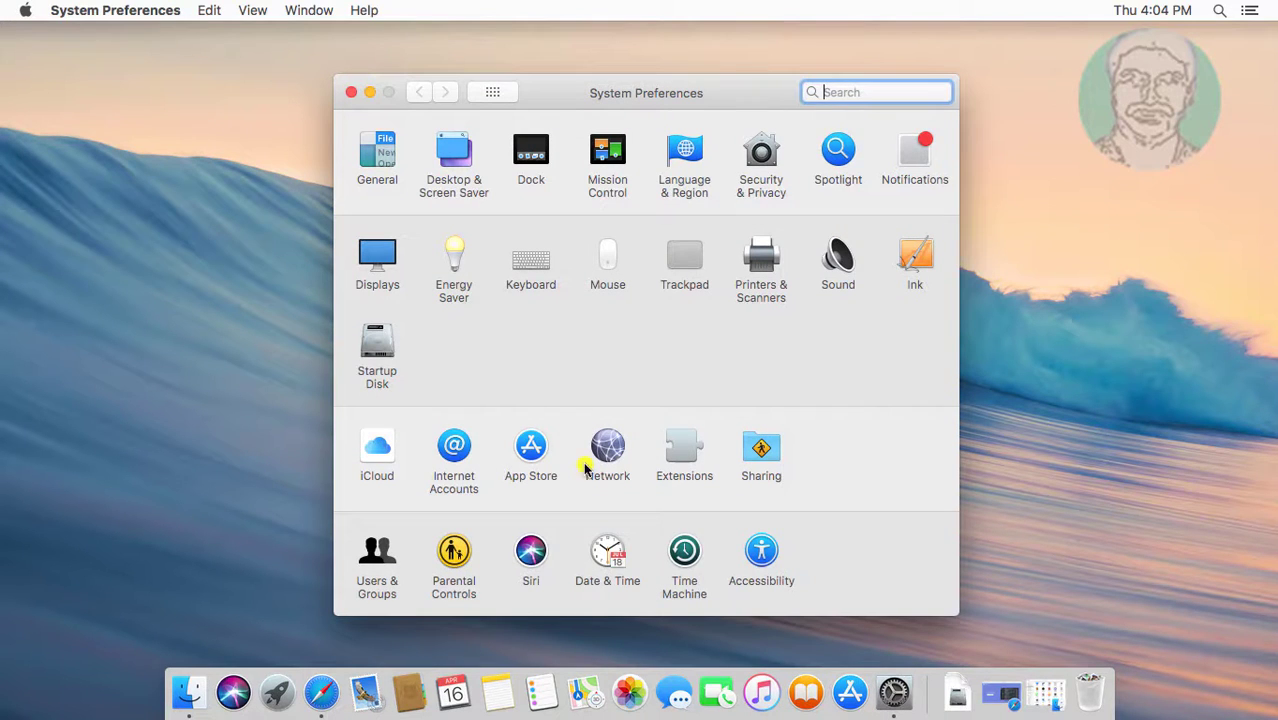
click(607, 447)
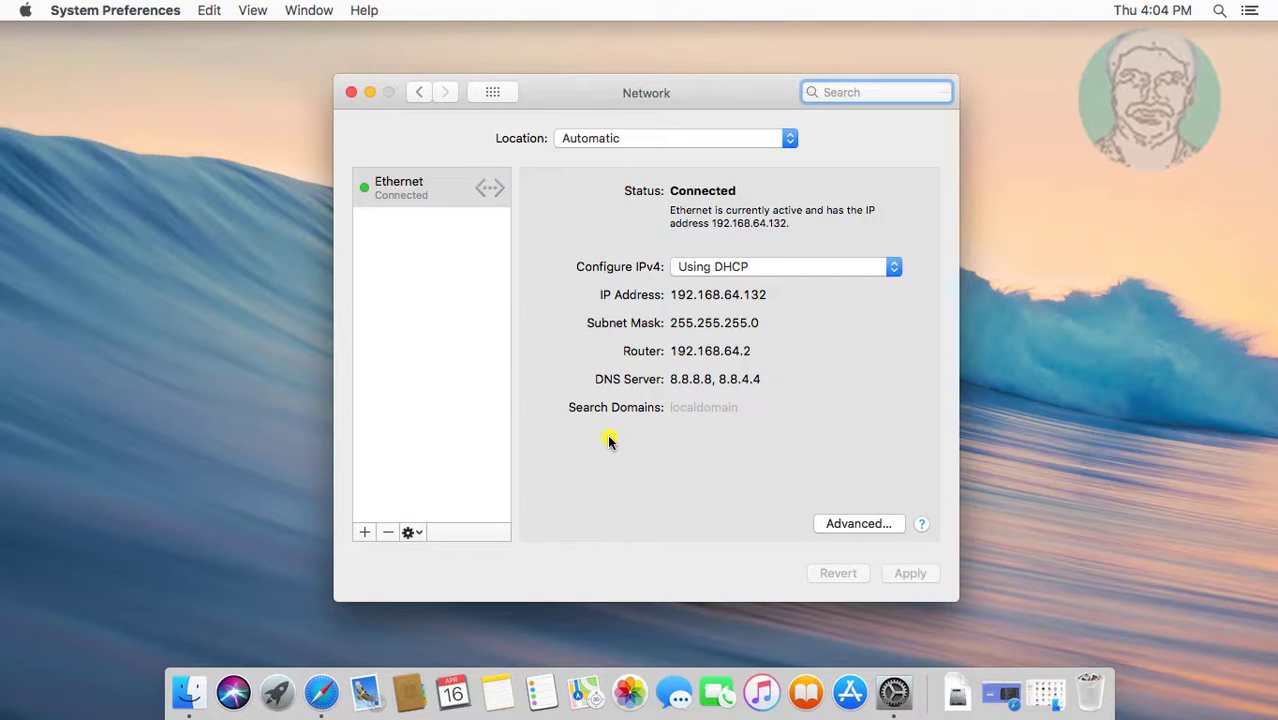
mouse_move(780, 476)
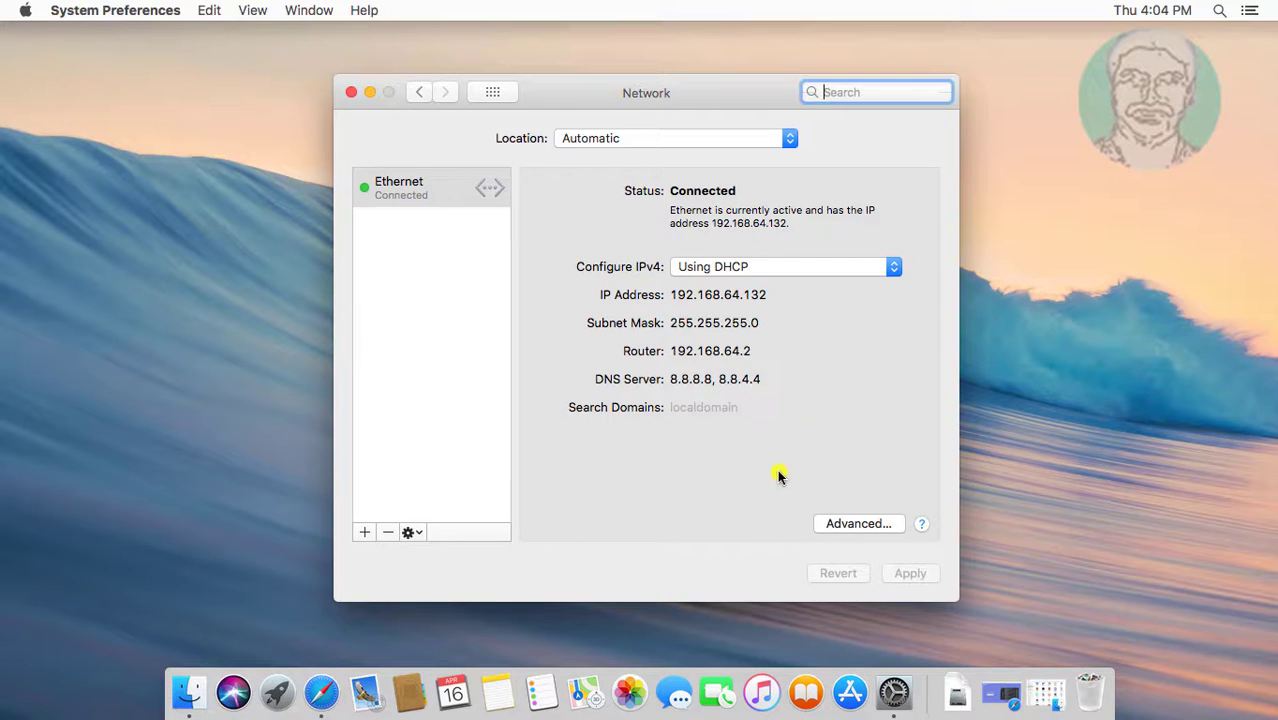
click(858, 523)
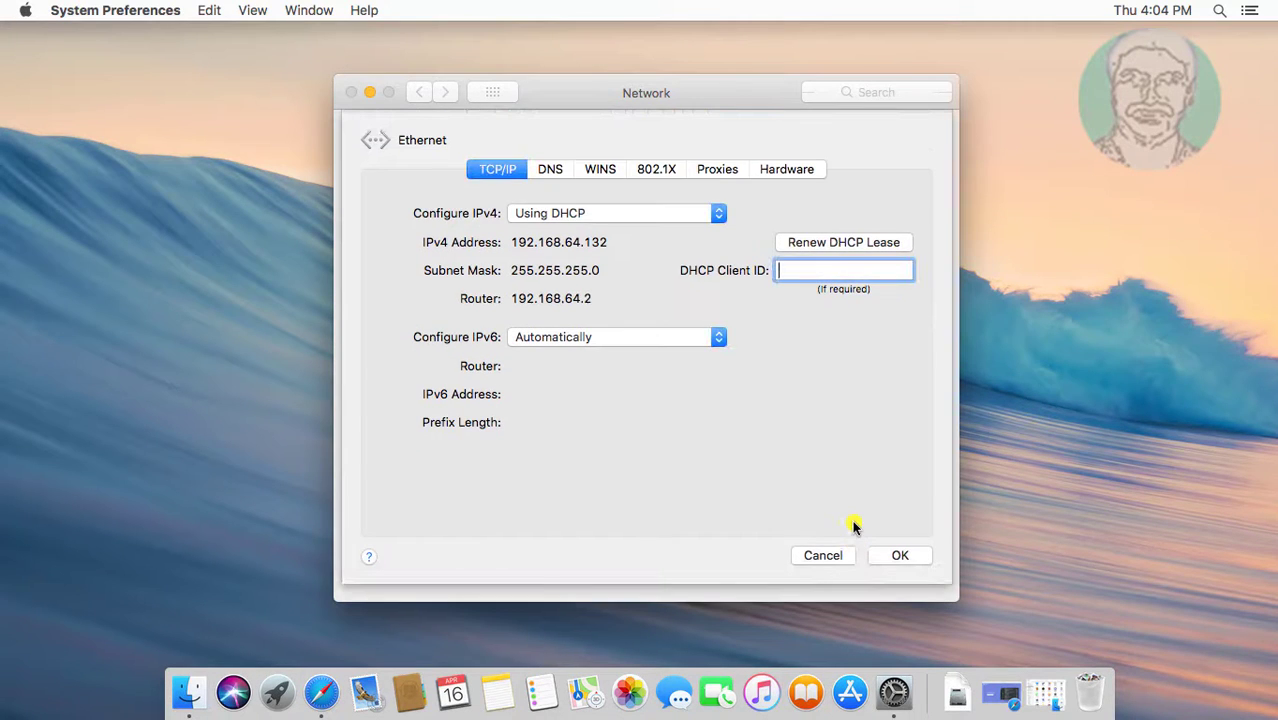
mouse_move(854, 246)
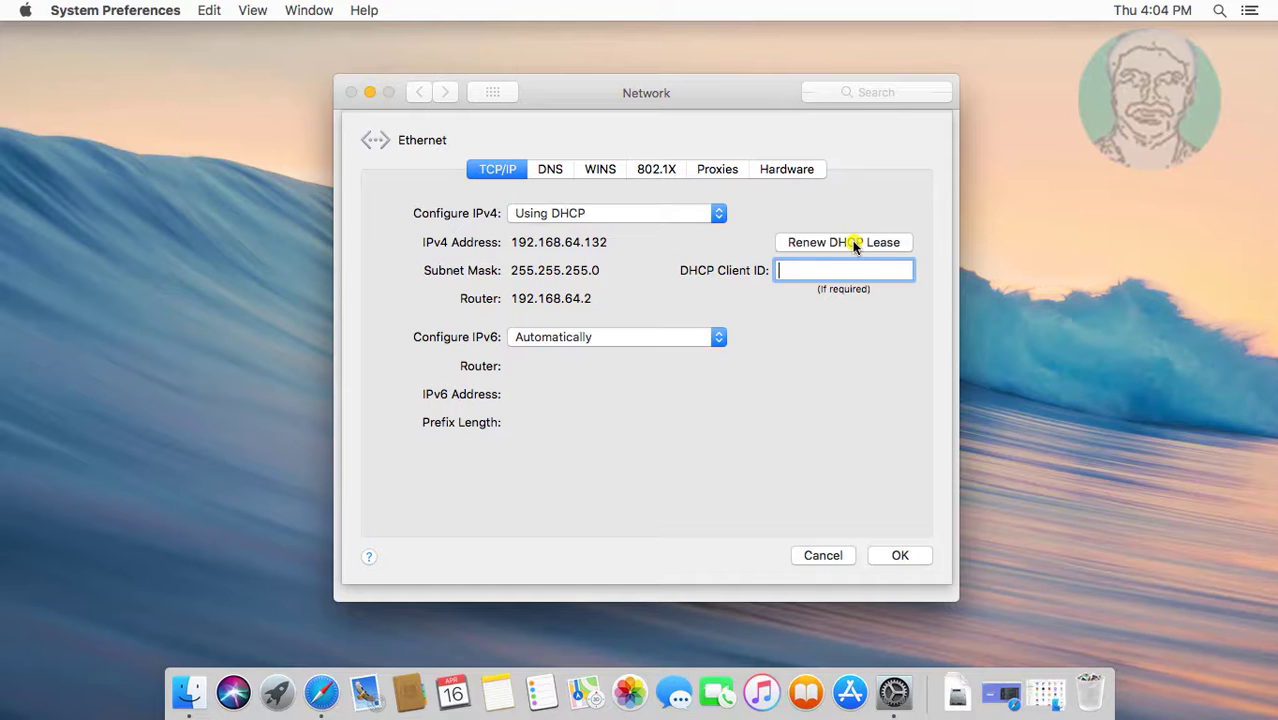
Renew the Ethernet DHCP lease, accept the advanced settings, and close System Preferences
click(843, 242)
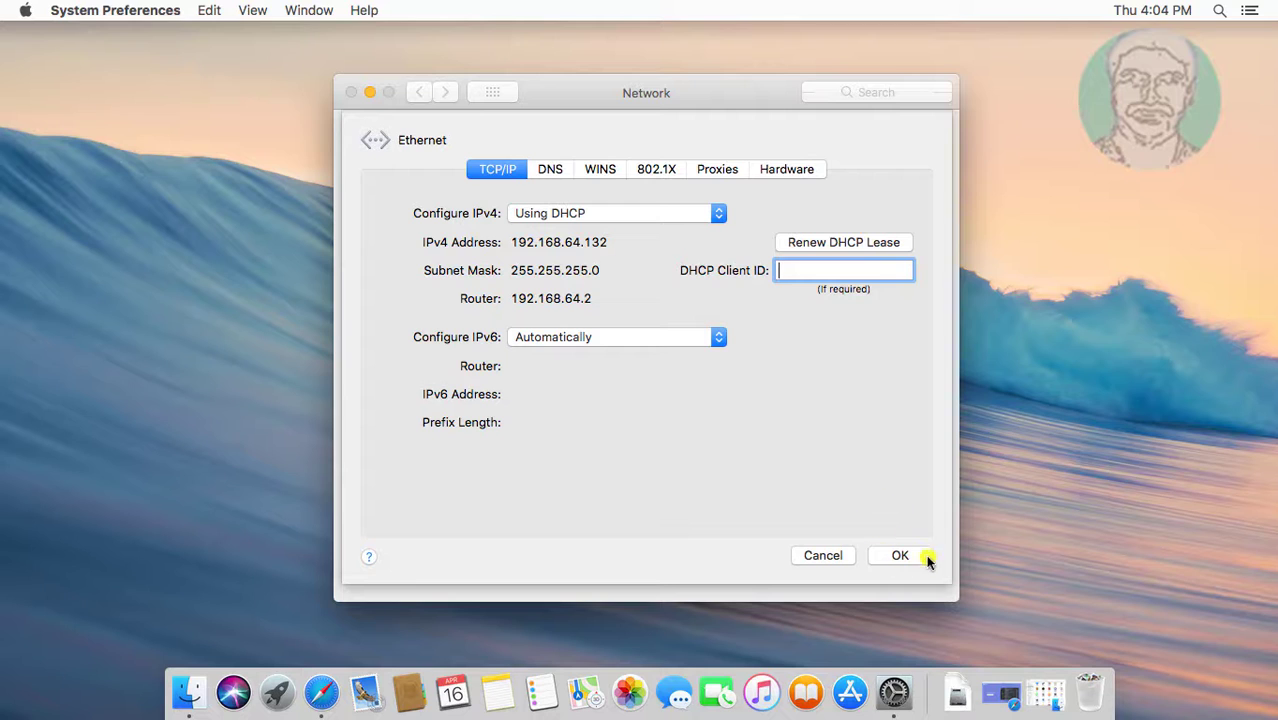
click(900, 555)
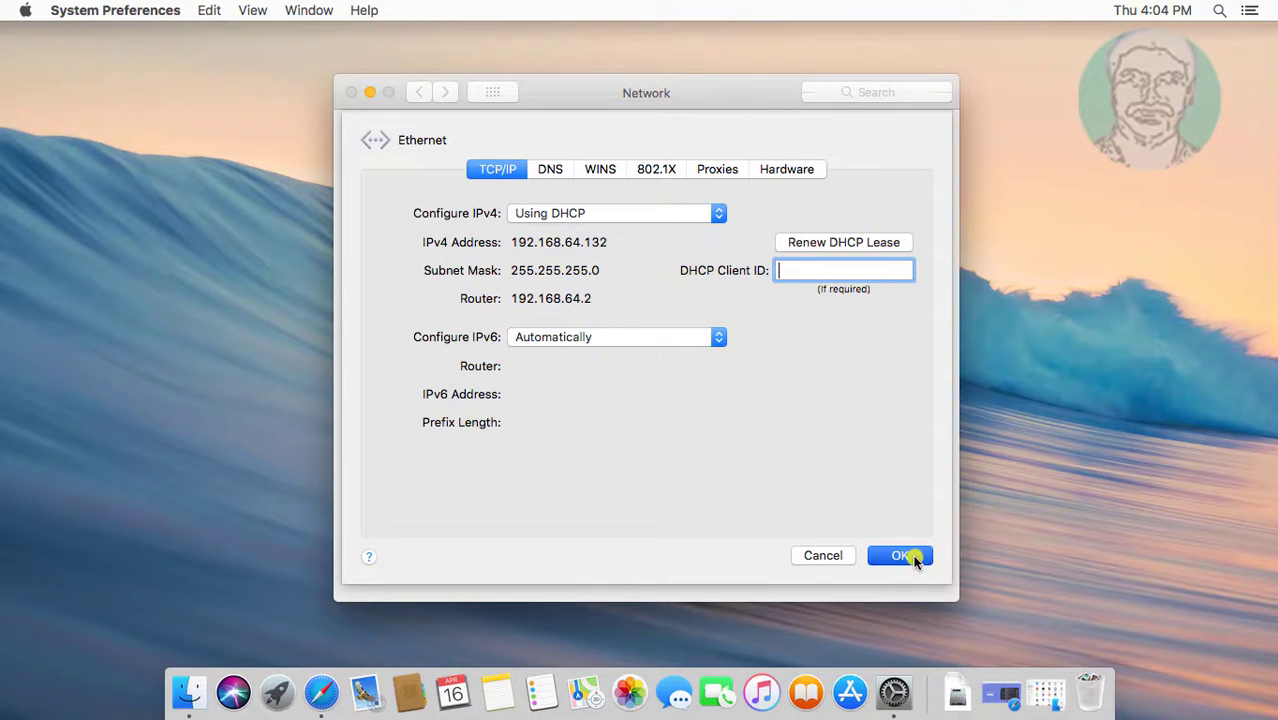
click(899, 555)
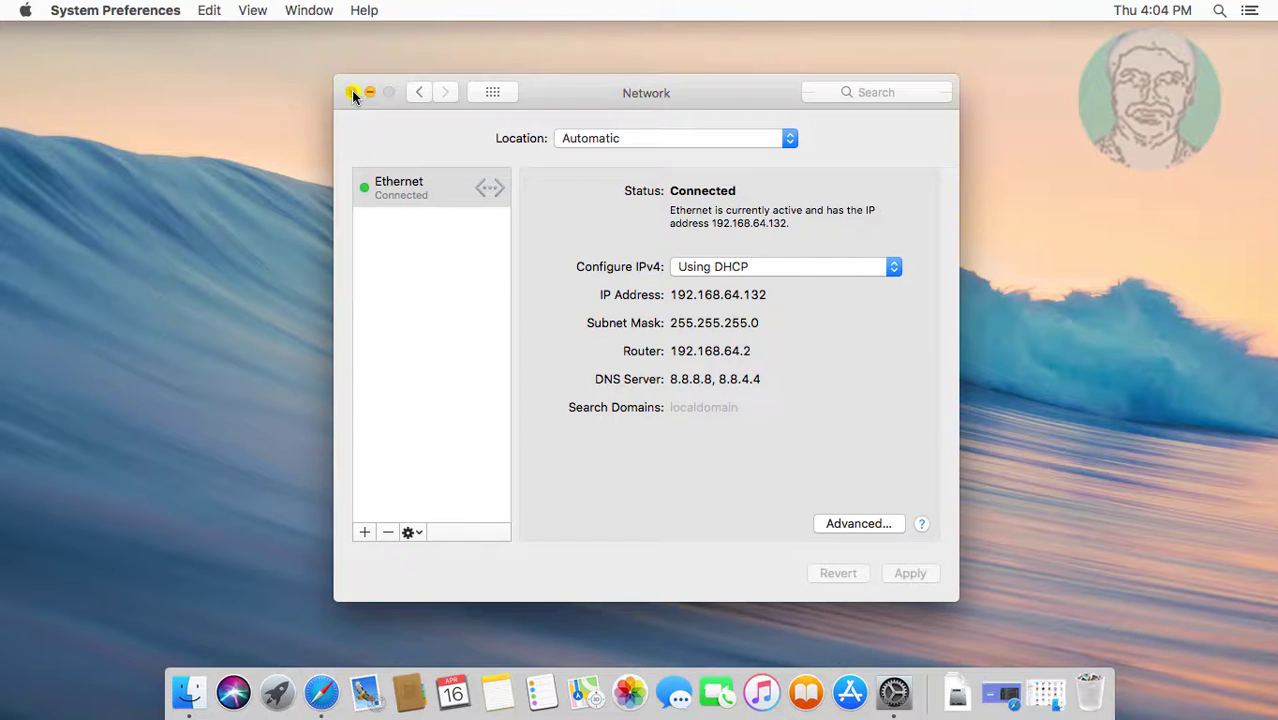
click(354, 92)
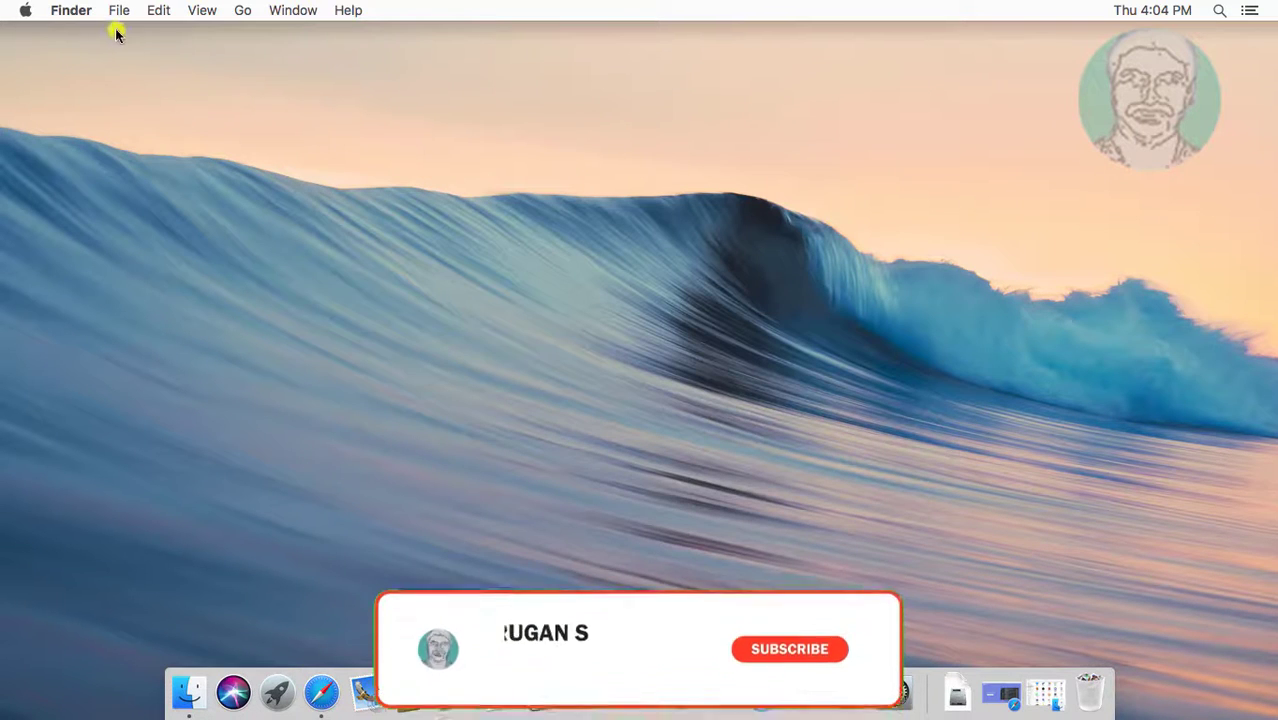
Relaunch Discord from Finder's Go > Applications and close the Finder window
click(242, 10)
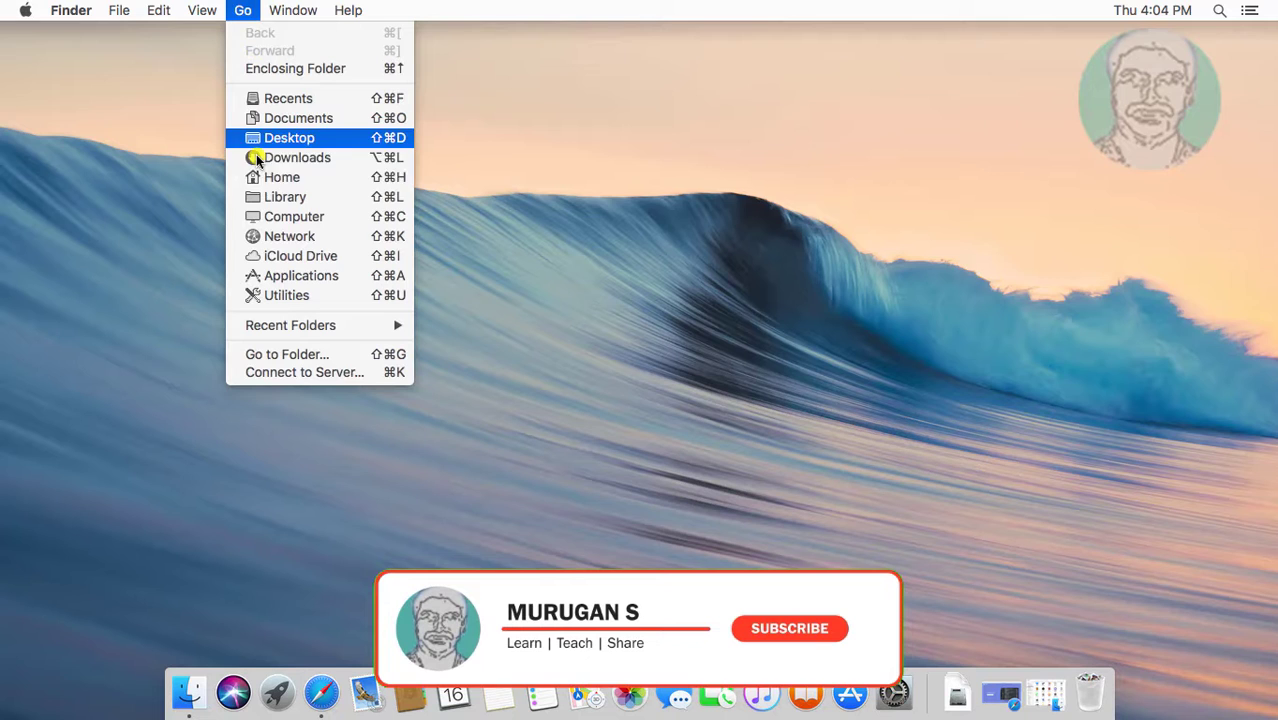
mouse_move(293, 275)
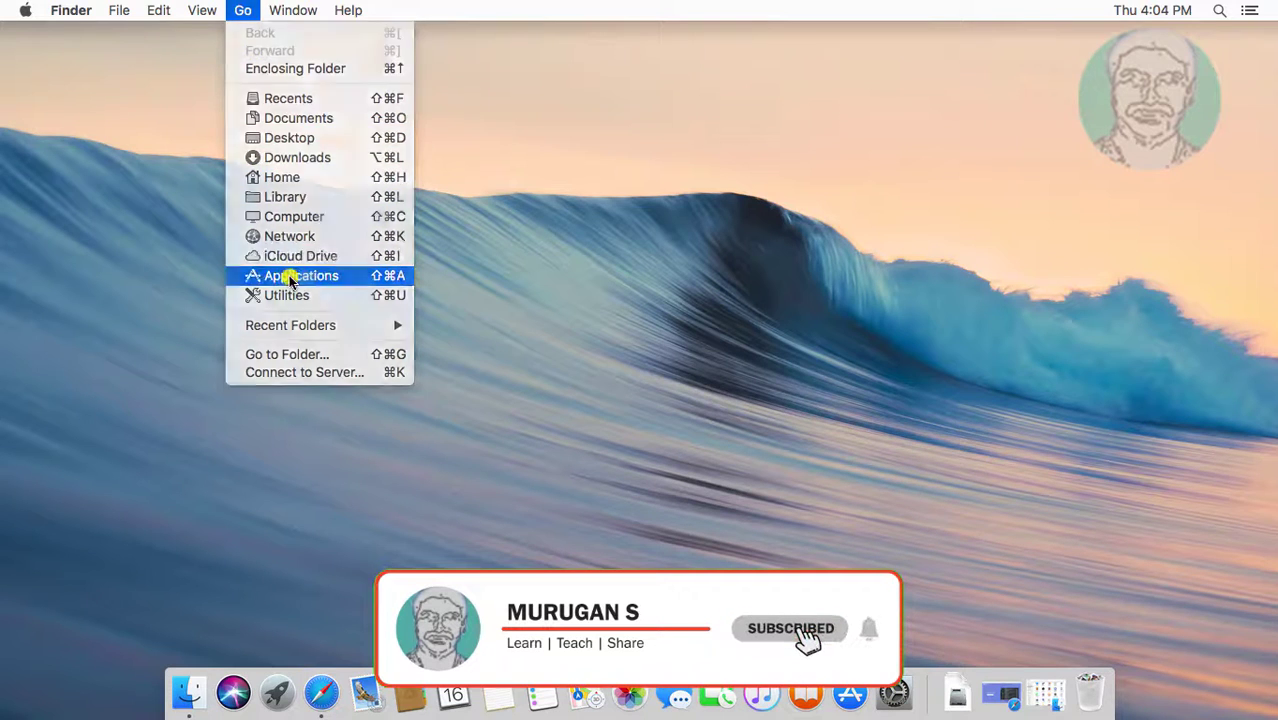
click(298, 275)
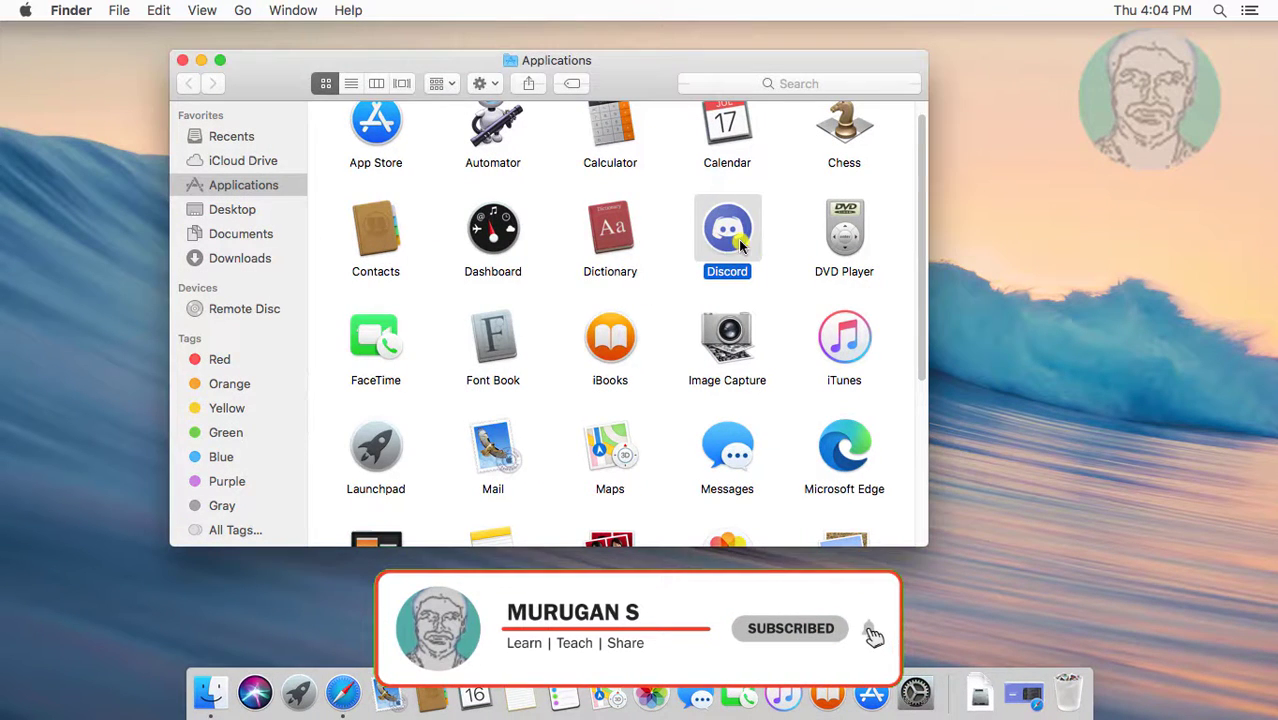
double_click(727, 230)
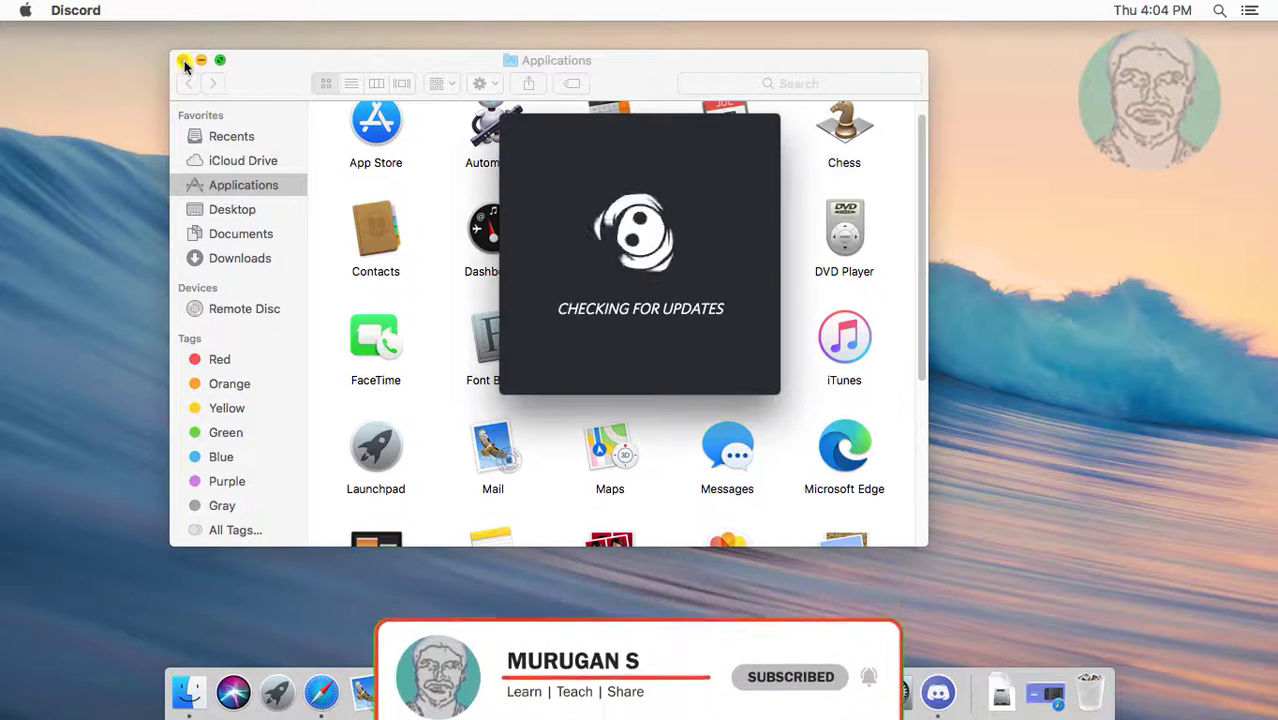
click(184, 60)
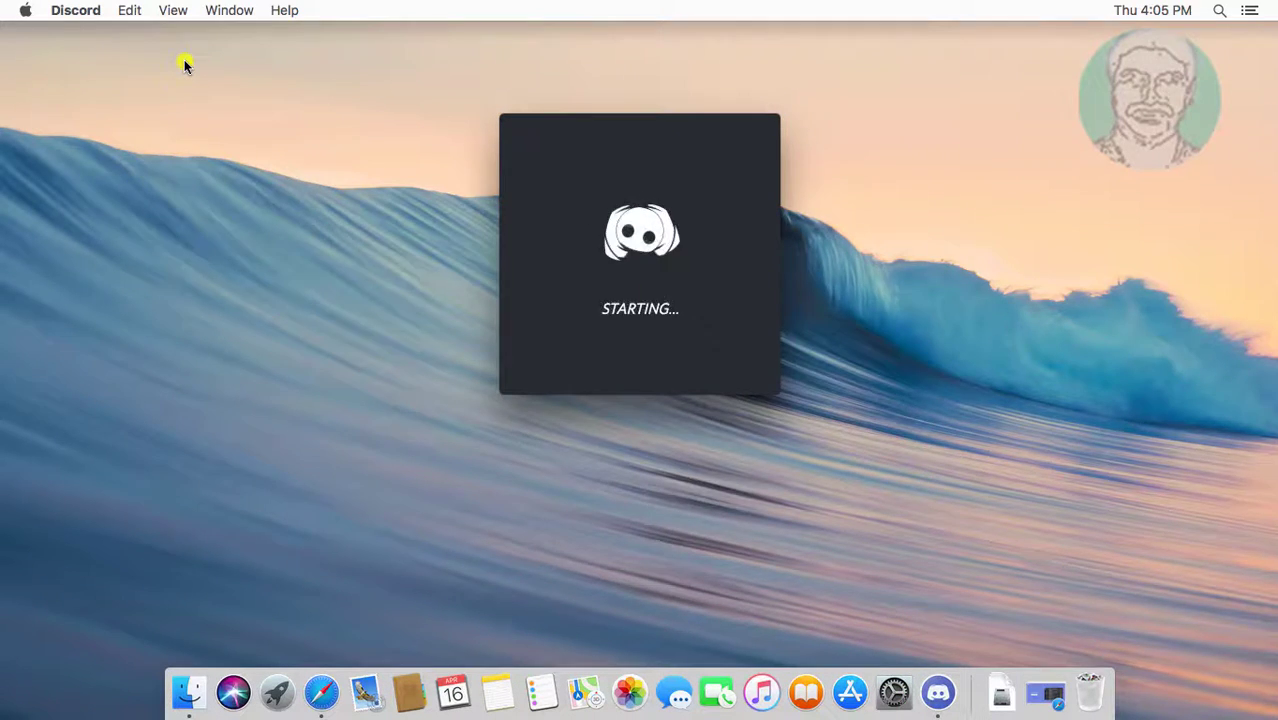